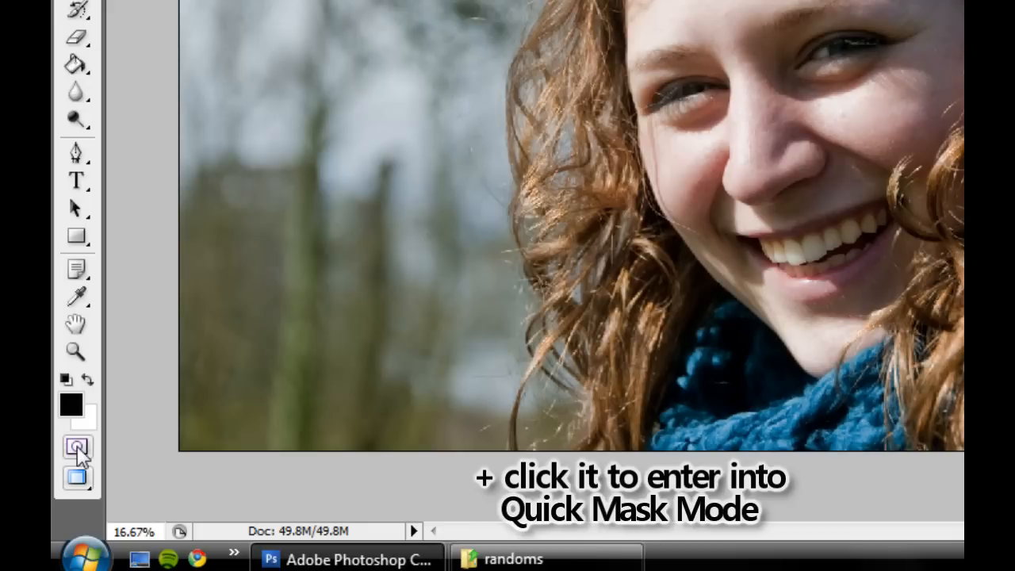
# - Enter Quick Mask mode and zoom in on the woman's mouth
pyautogui.click(75, 447)
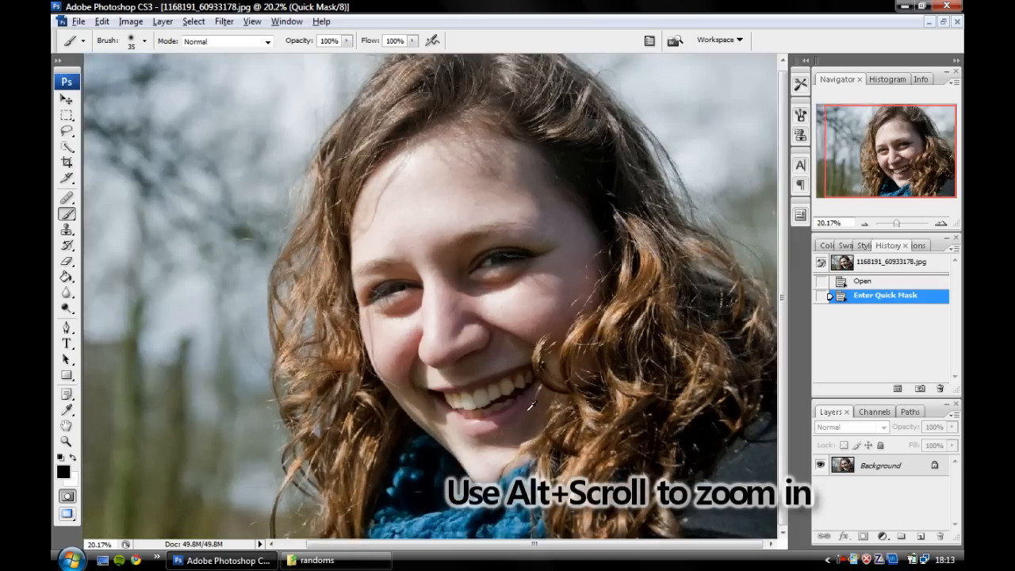
pyautogui.scroll(-3)
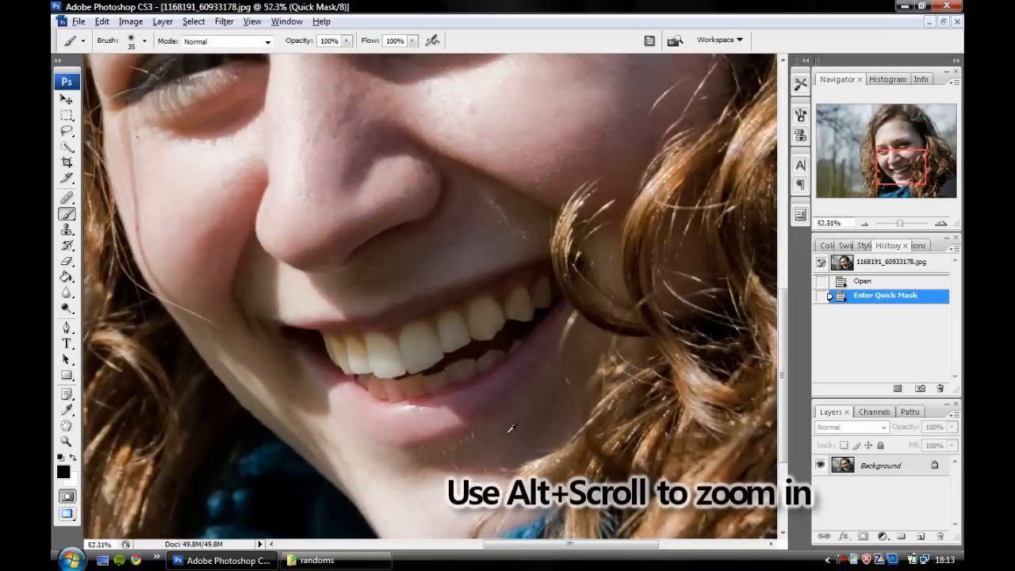
pyautogui.scroll(3)
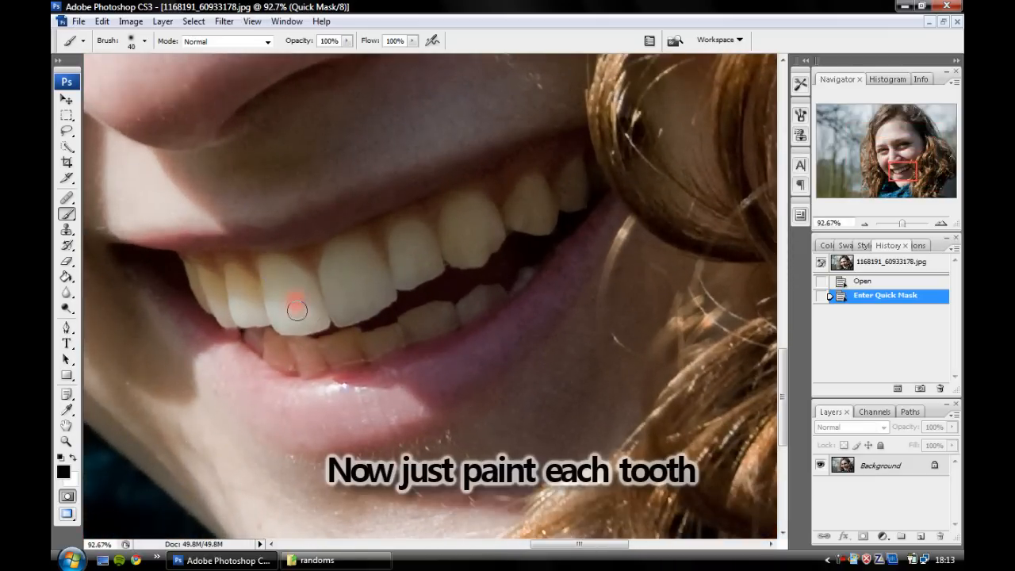
# - Paint the red mask over the upper teeth, tooth by tooth
pyautogui.moveTo(298, 310); pyautogui.dragTo(279, 270)
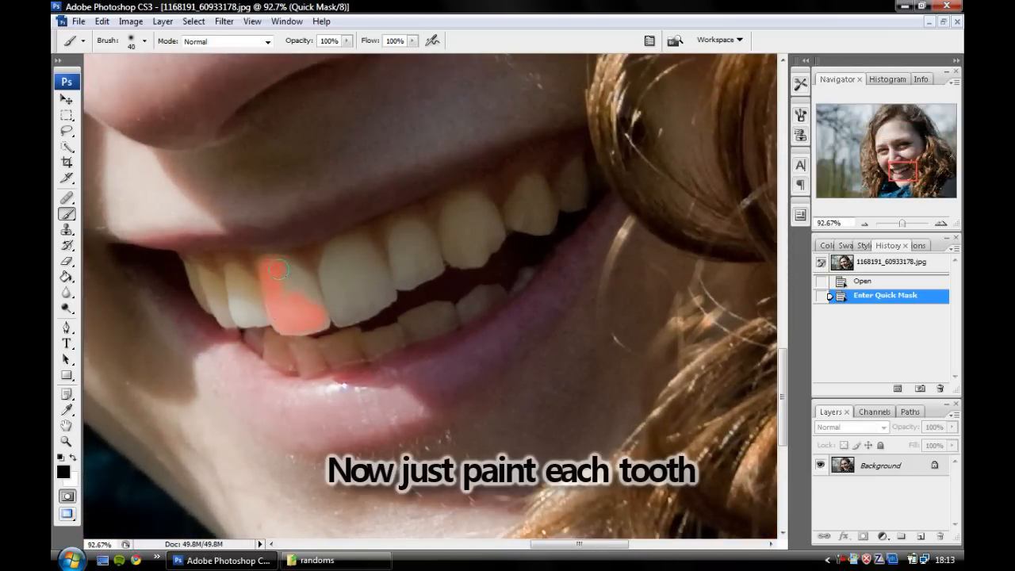
pyautogui.moveTo(277, 269); pyautogui.dragTo(341, 313)
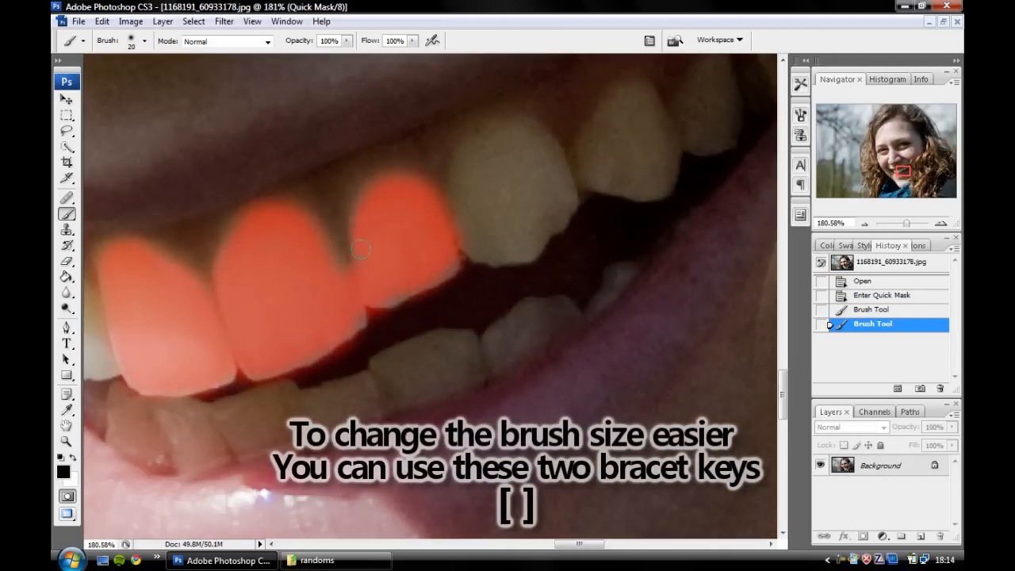
pyautogui.moveTo(361, 250); pyautogui.dragTo(539, 232)
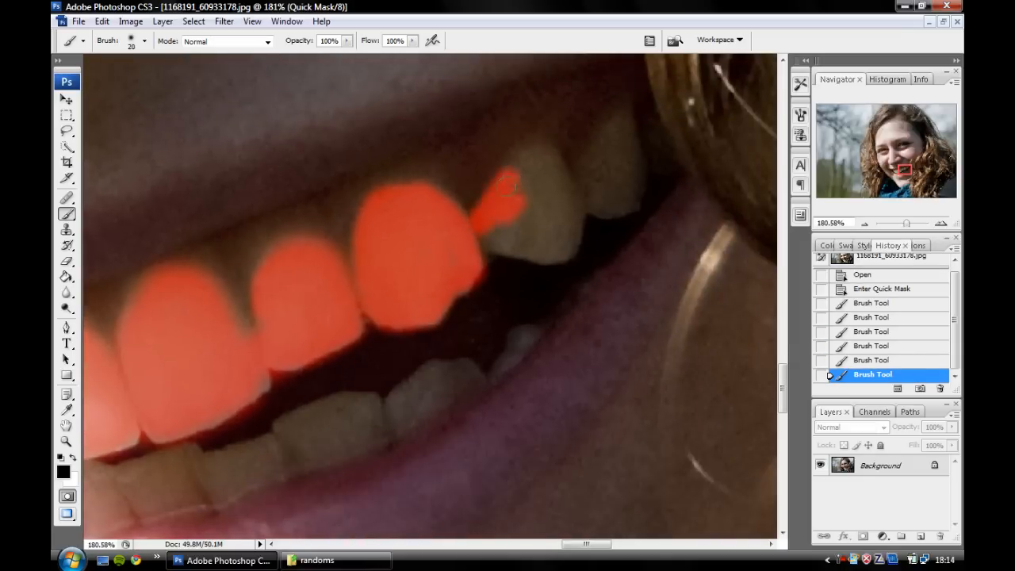
pyautogui.moveTo(508, 191); pyautogui.dragTo(515, 206)
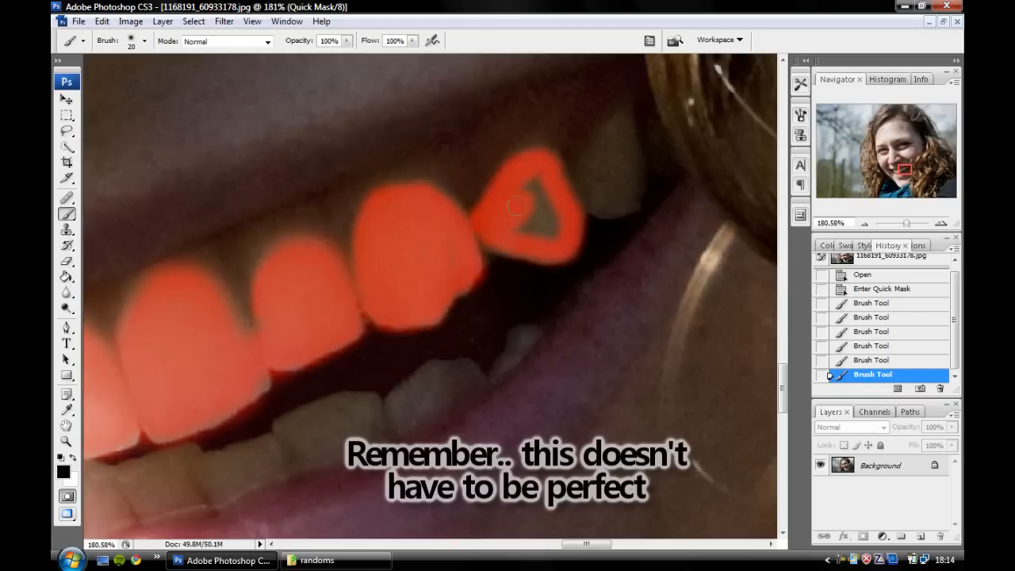
pyautogui.moveTo(524, 214); pyautogui.dragTo(621, 128)
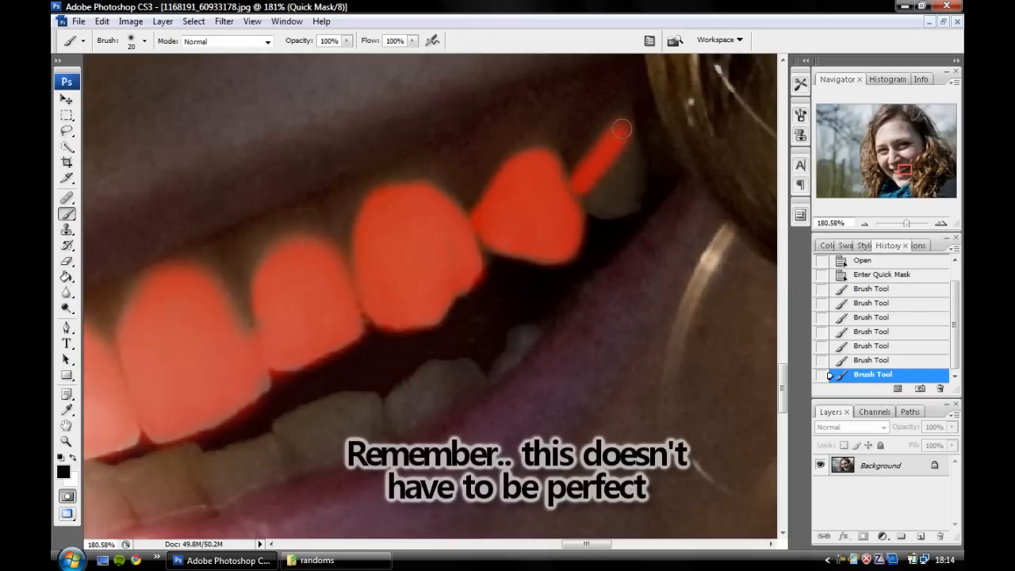
pyautogui.moveTo(621, 128); pyautogui.dragTo(631, 200)
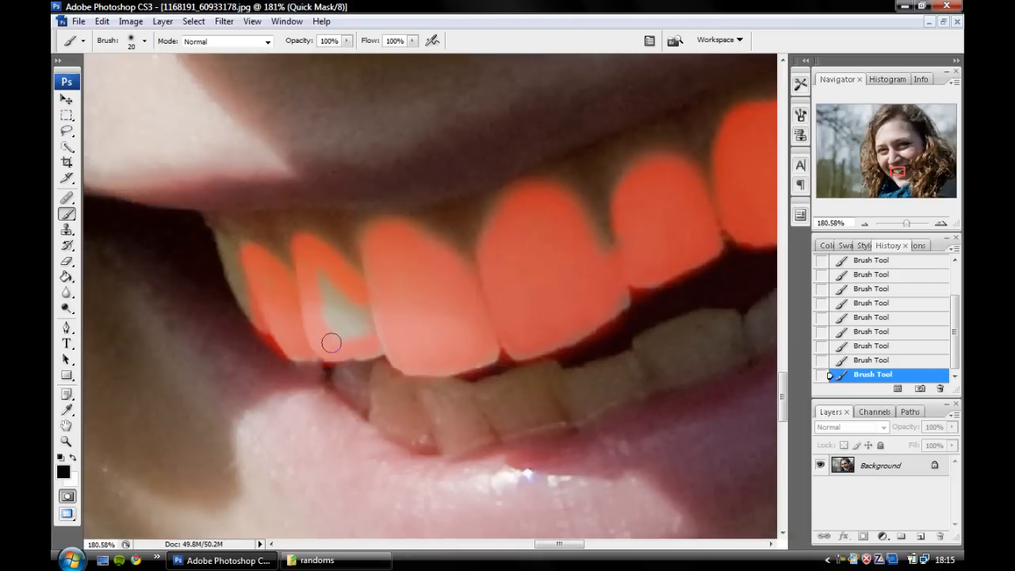
# - Fill the gap in a left upper tooth and mask the lower teeth
pyautogui.moveTo(331, 342); pyautogui.dragTo(396, 279)
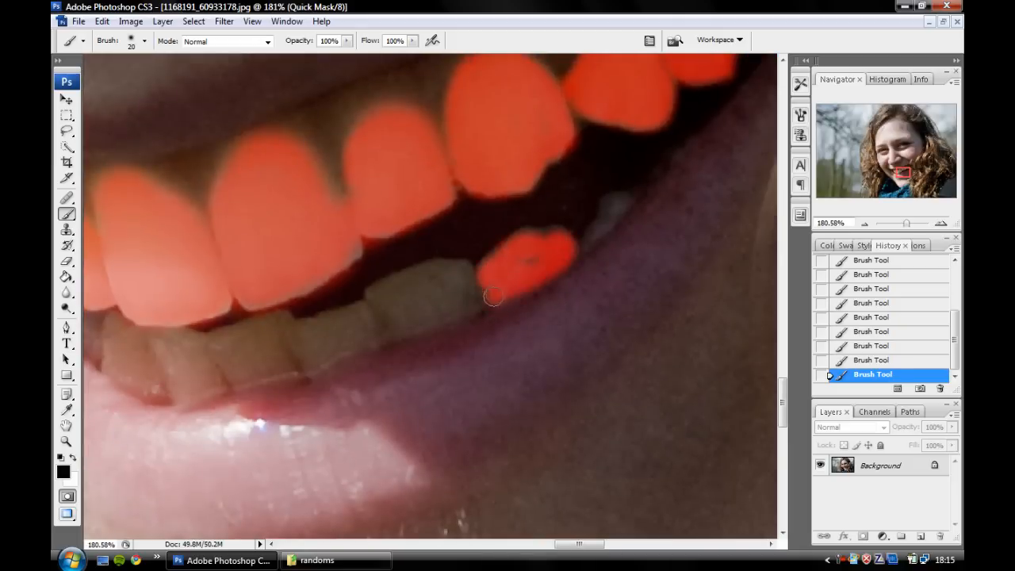
pyautogui.moveTo(490, 298); pyautogui.dragTo(361, 311)
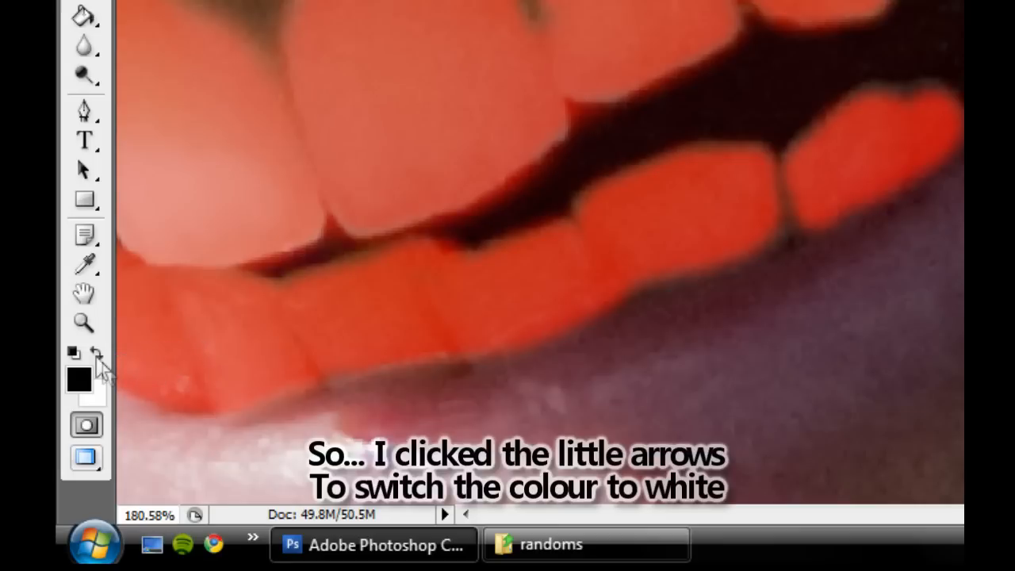
# - Switch to white and brush away mask spilling outside the teeth, then zoom out
pyautogui.click(98, 351)
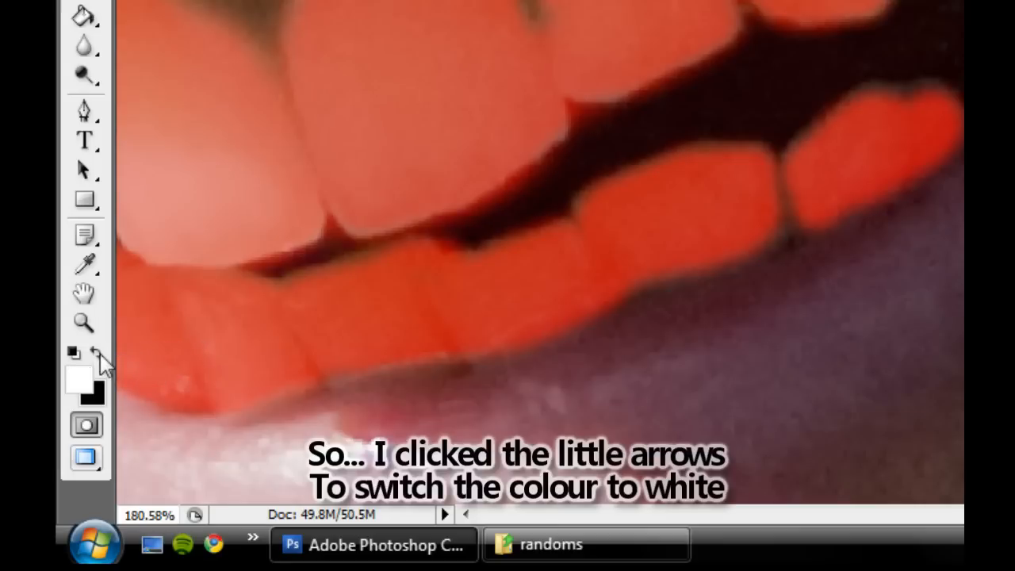
pyautogui.click(99, 354)
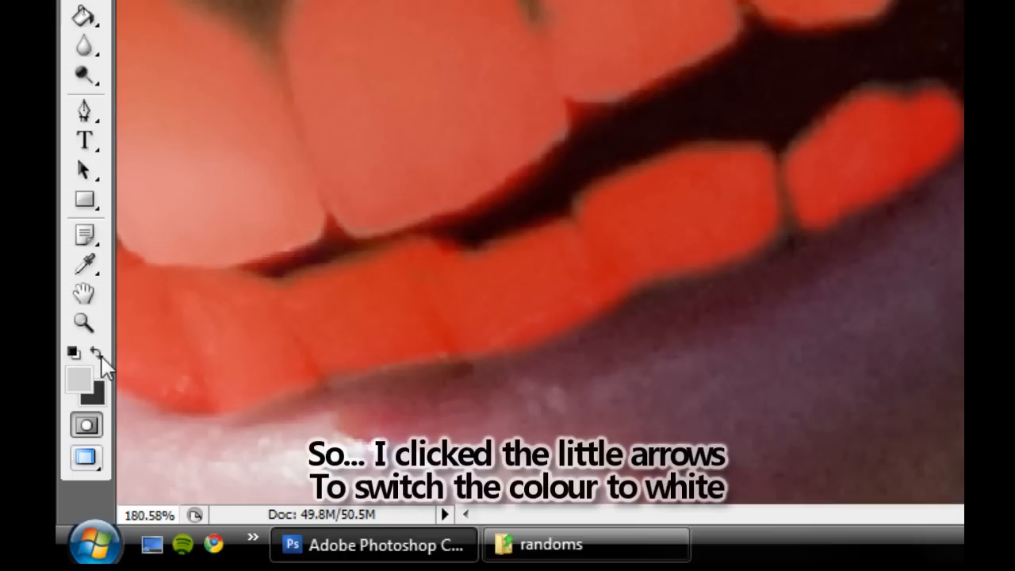
pyautogui.click(100, 356)
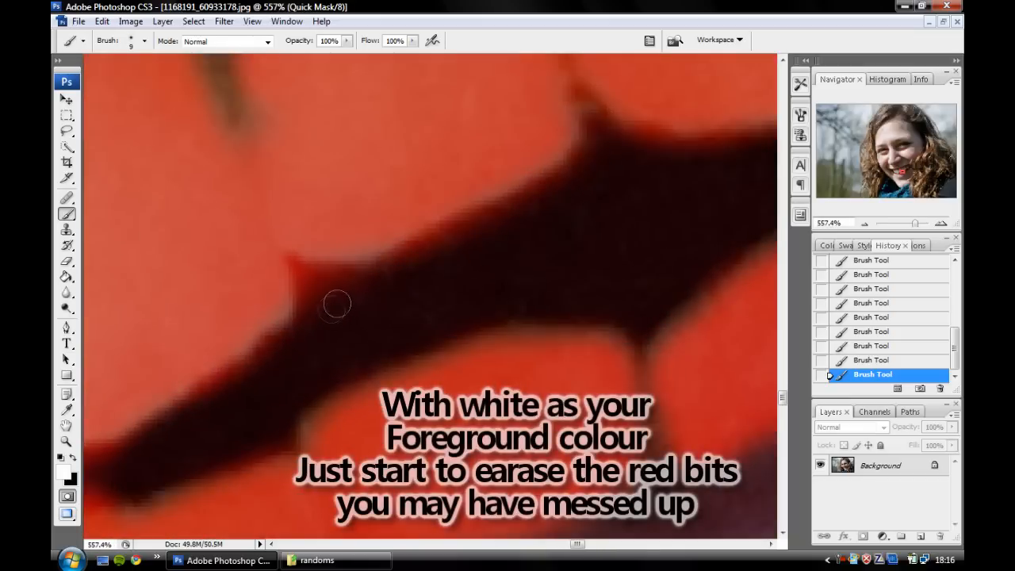
pyautogui.moveTo(335, 304); pyautogui.dragTo(552, 192)
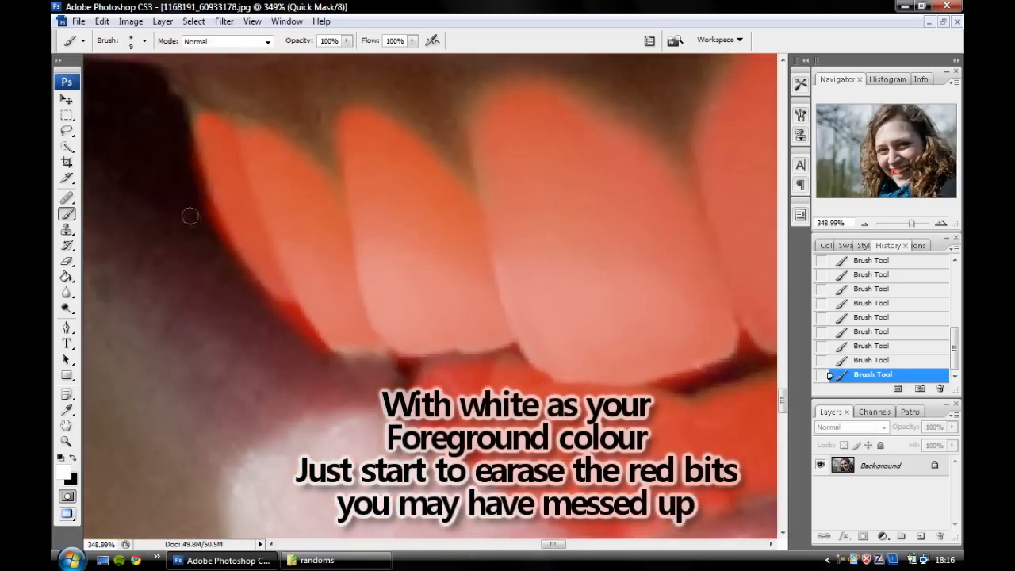
pyautogui.scroll(-3)
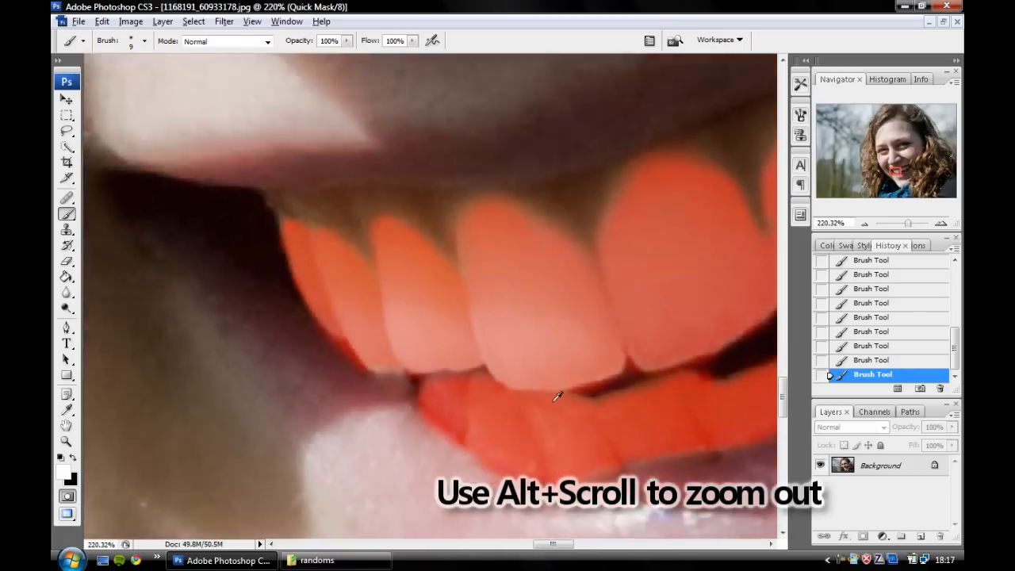
pyautogui.scroll(-3)
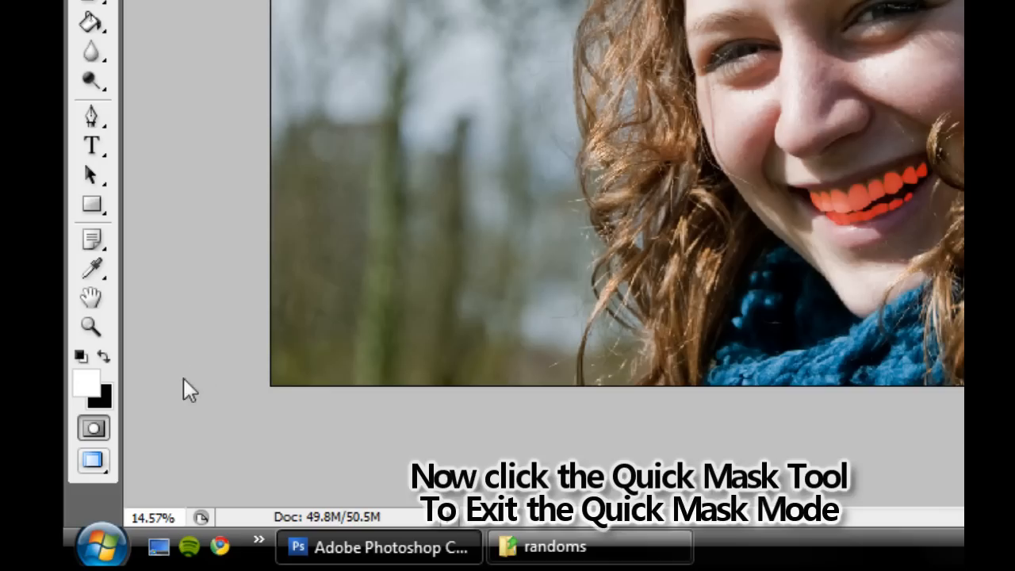
# - Exit Quick Mask, invert the selection to the teeth, and hide its outline with Ctrl+H
pyautogui.click(92, 428)
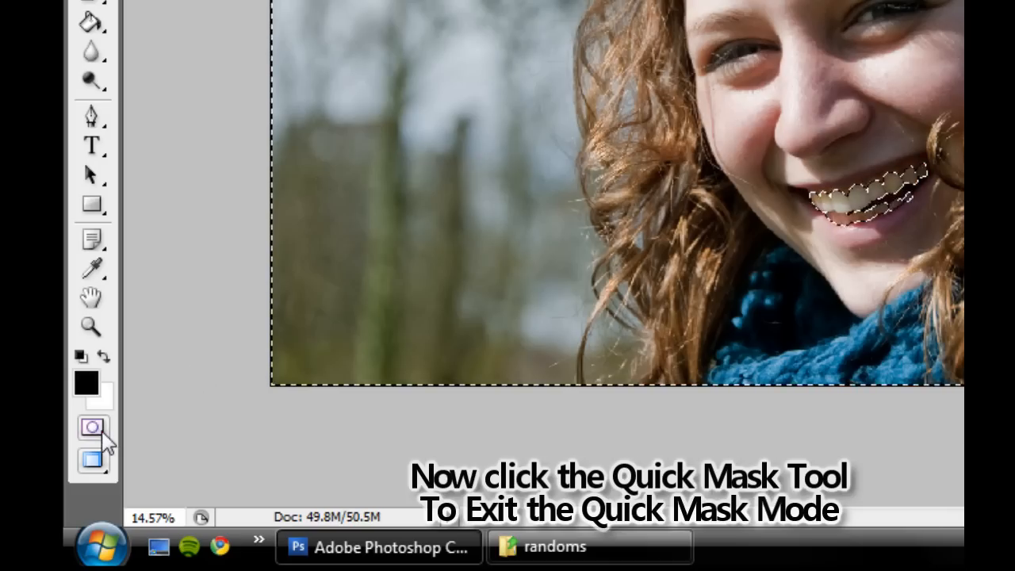
pyautogui.click(92, 428)
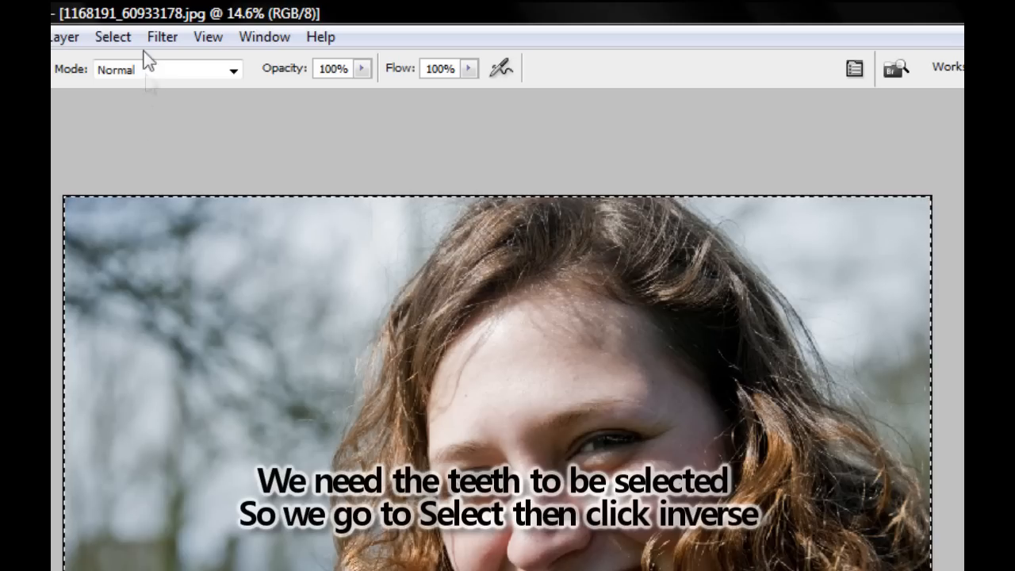
pyautogui.click(112, 37)
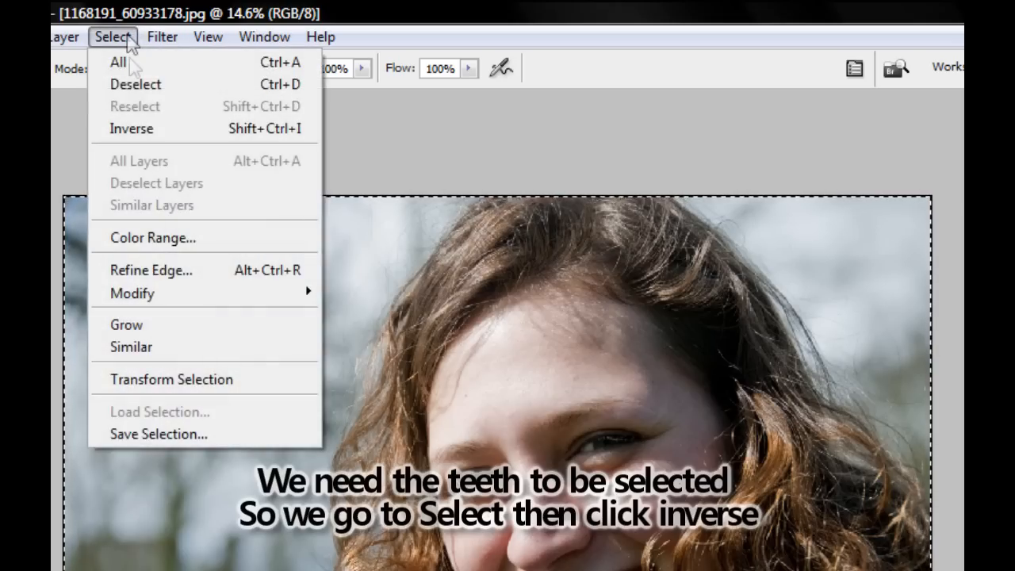
pyautogui.click(132, 128)
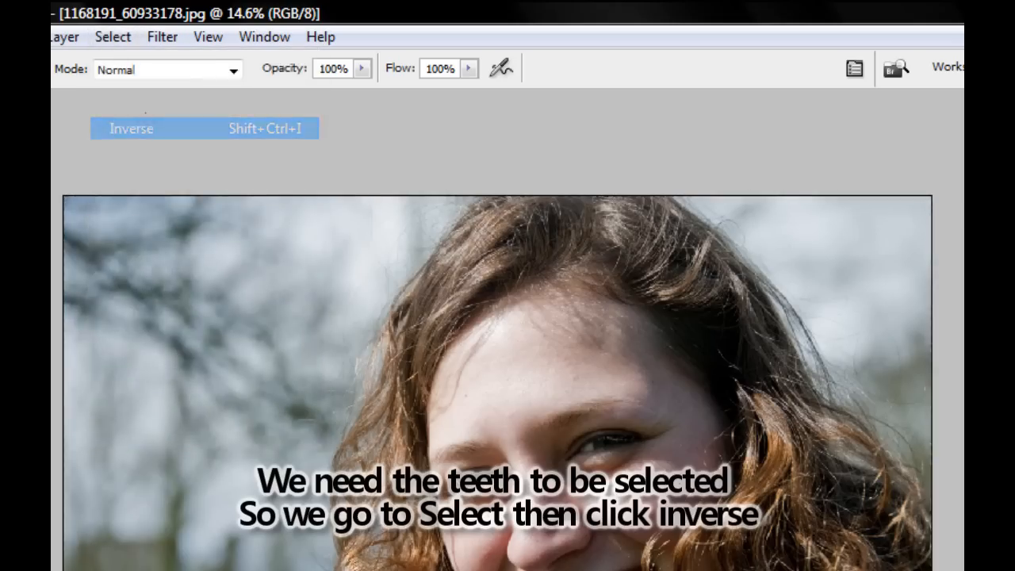
pyautogui.click(131, 128)
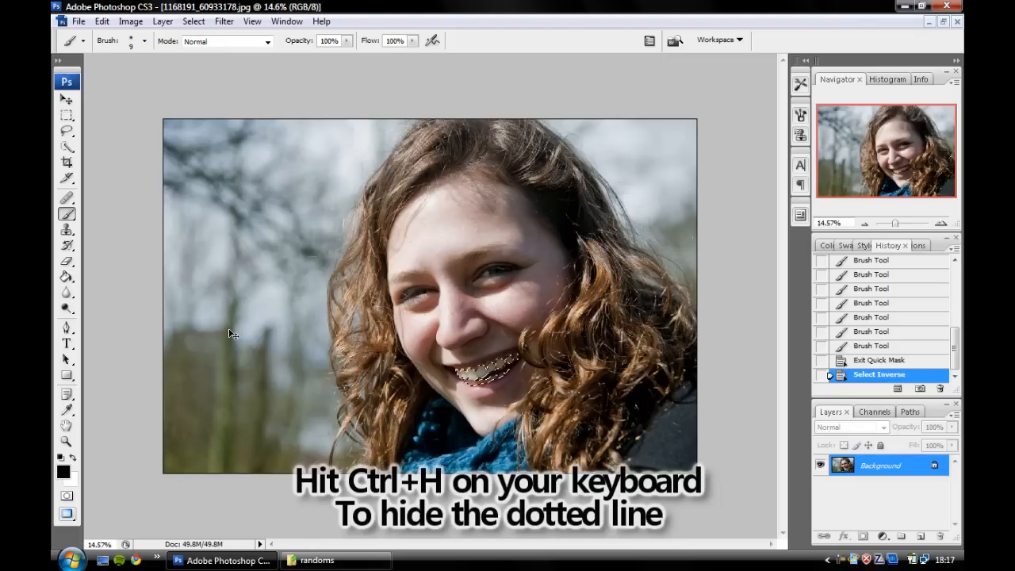
pyautogui.press('ctrl+h')
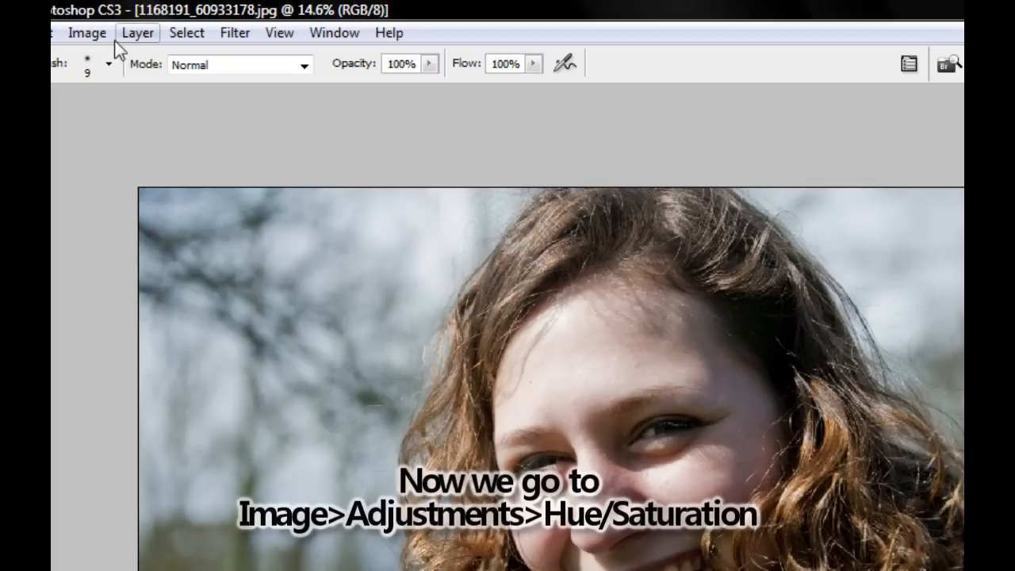
# - Open Image > Adjustments > Hue/Saturation for the selected teeth
pyautogui.click(87, 33)
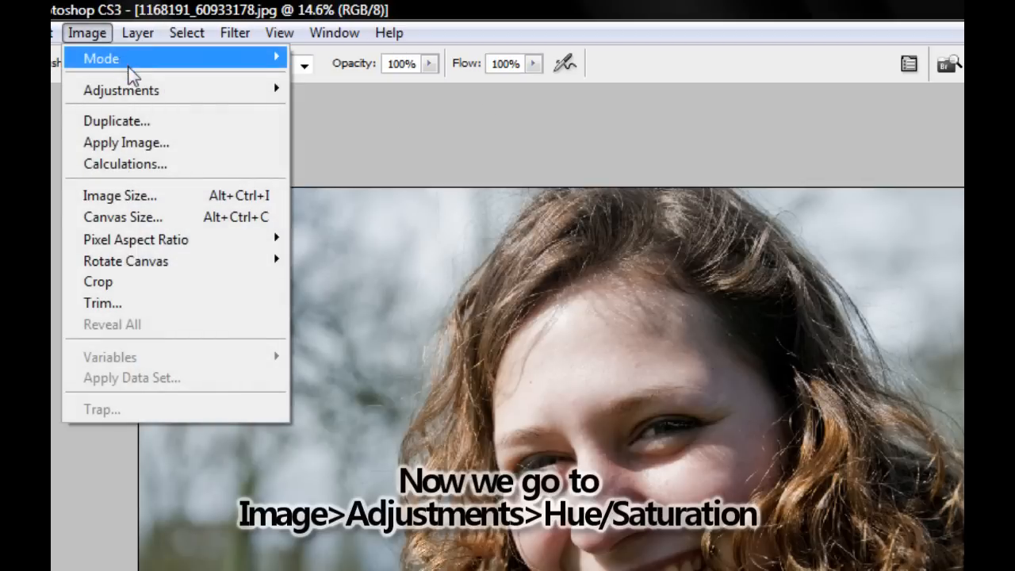
pyautogui.moveTo(123, 90)
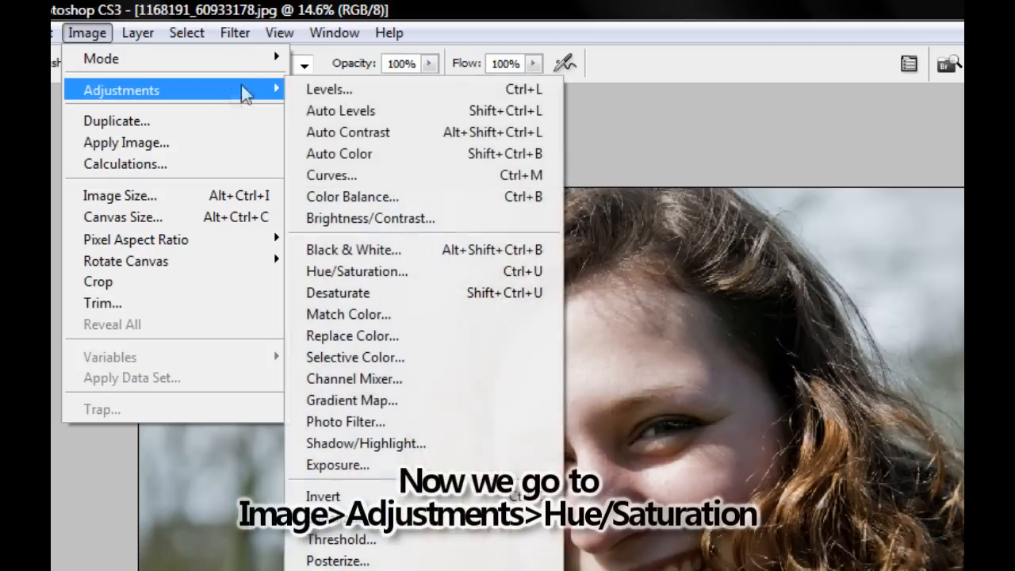
pyautogui.moveTo(389, 271)
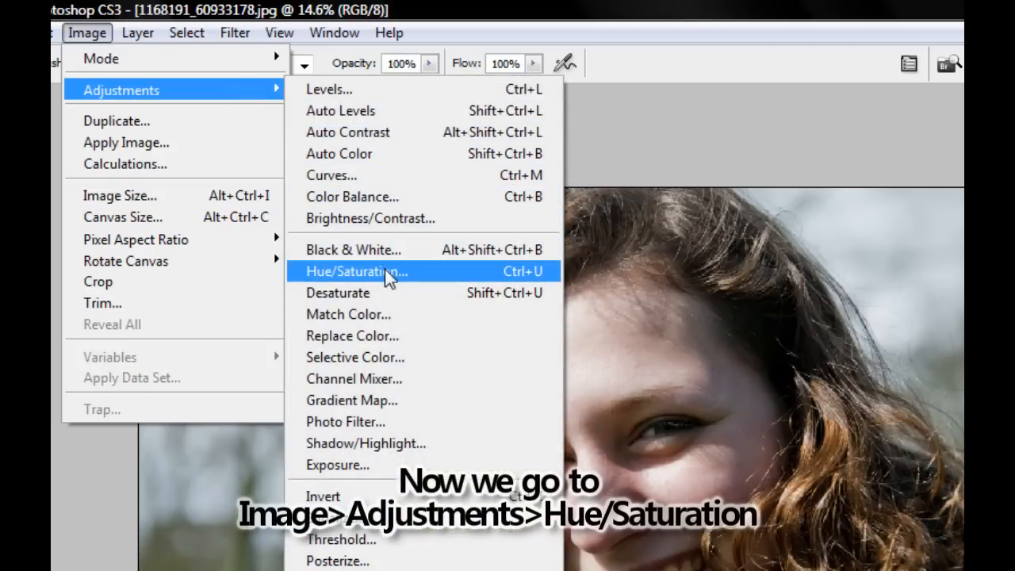
pyautogui.click(356, 272)
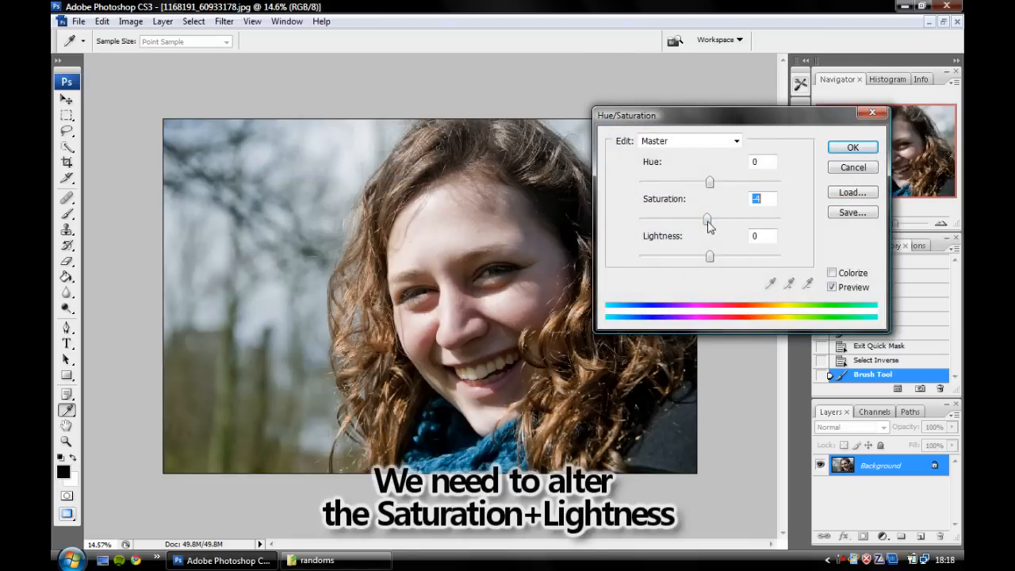
# - Set Saturation to -23 and Lightness to +4, then apply the adjustment
pyautogui.moveTo(709, 218); pyautogui.dragTo(701, 219)
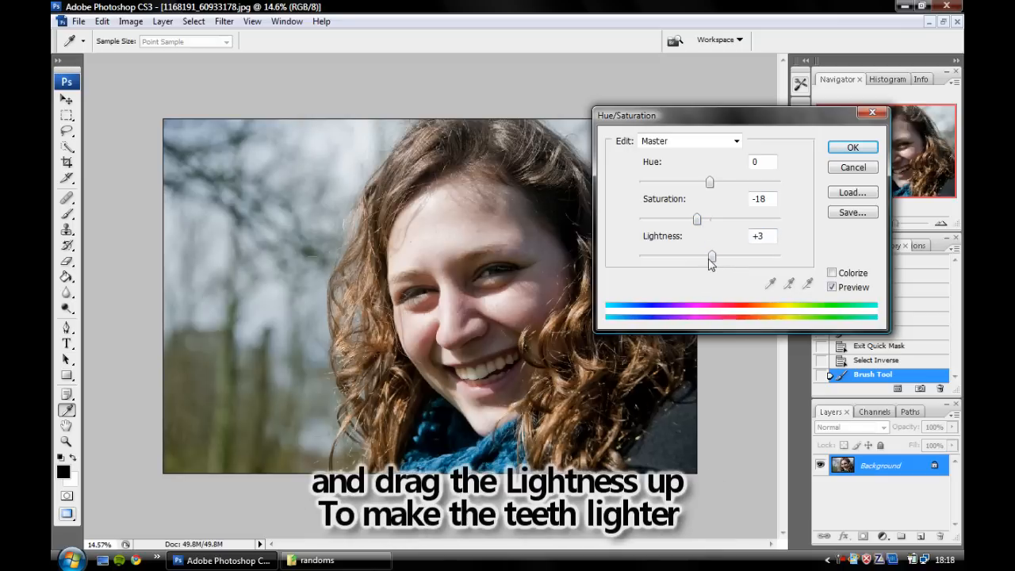
pyautogui.moveTo(712, 258); pyautogui.dragTo(716, 258)
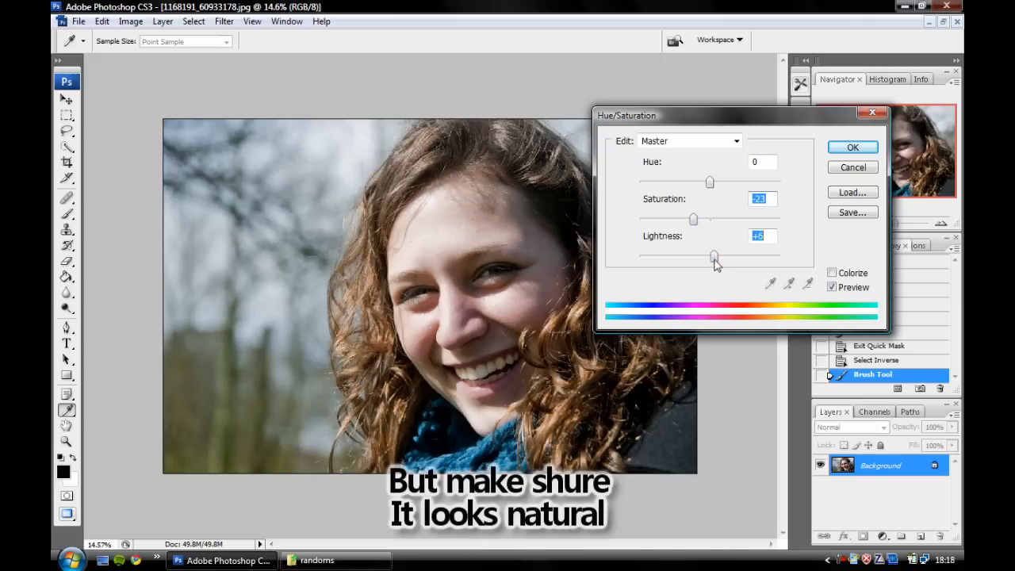
pyautogui.moveTo(713, 256); pyautogui.dragTo(712, 256)
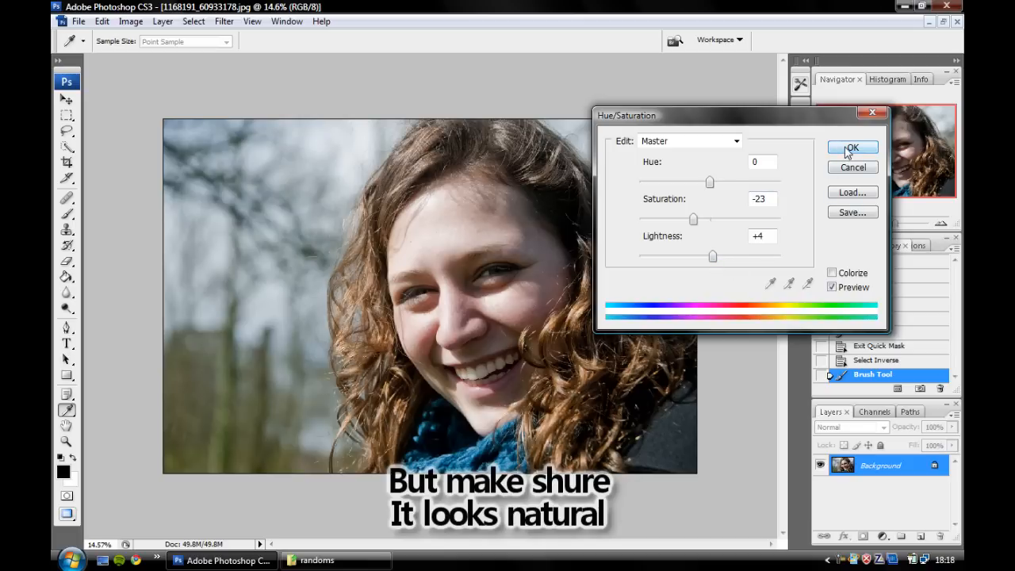
pyautogui.click(853, 149)
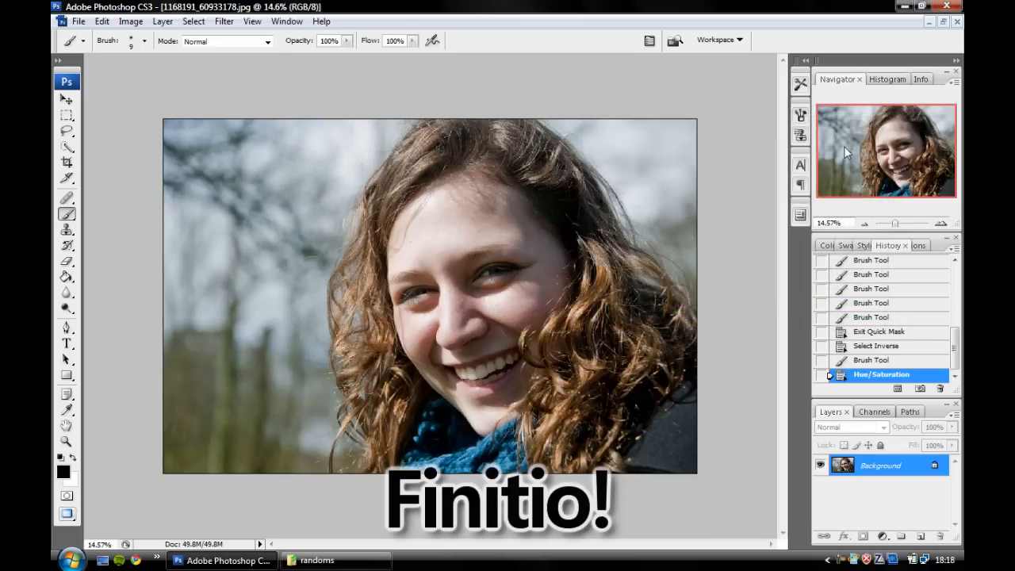